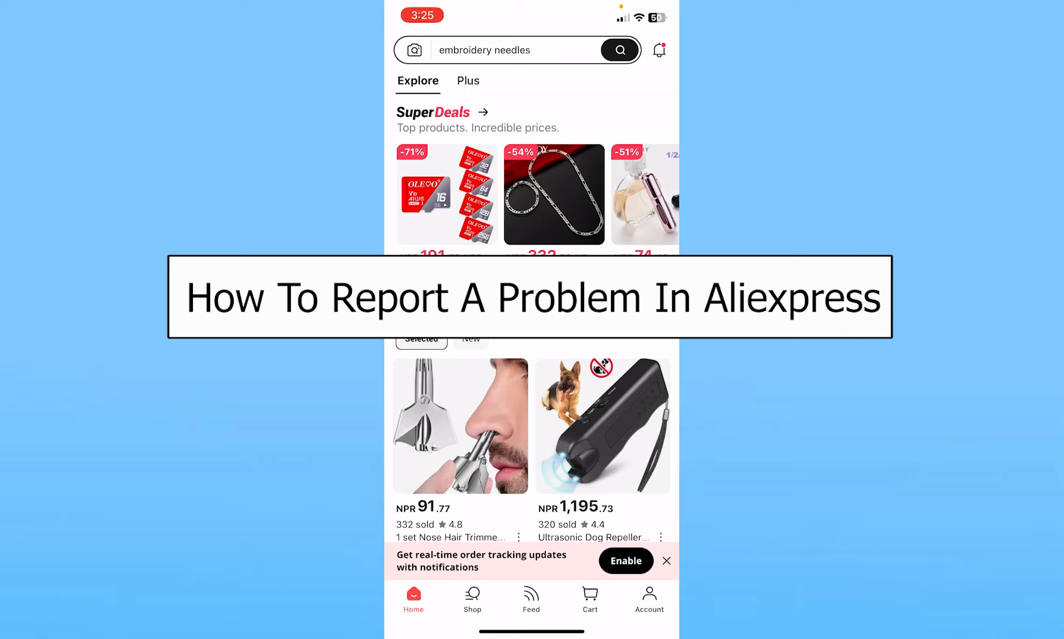
# Leave the 'disposable toilet cover seat' search and go to the Account page.
pyautogui.write('disposable toilet cover seat')
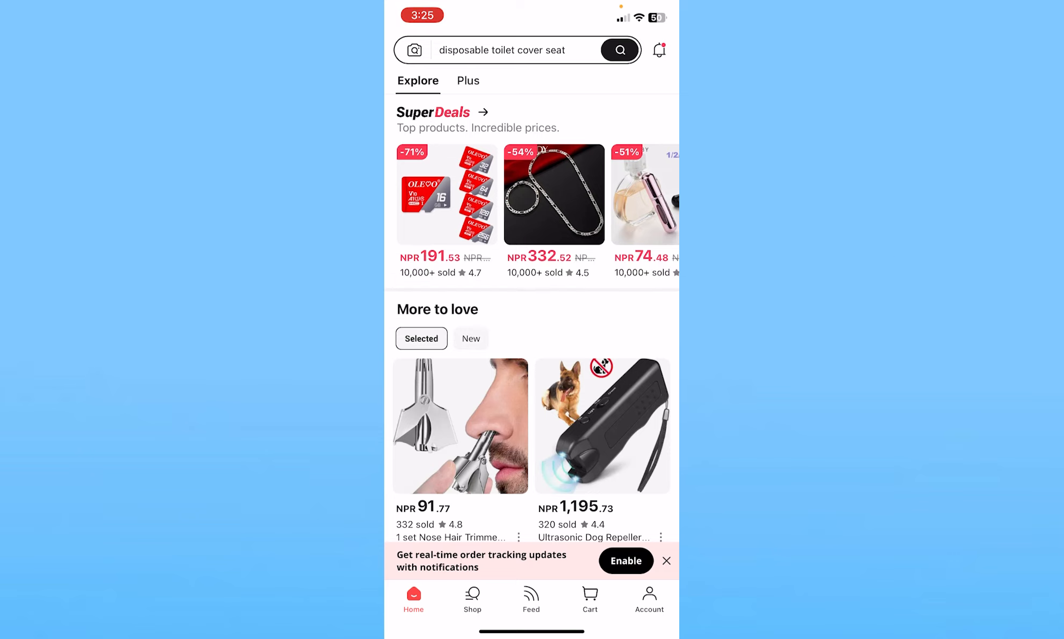
pyautogui.click(647, 597)
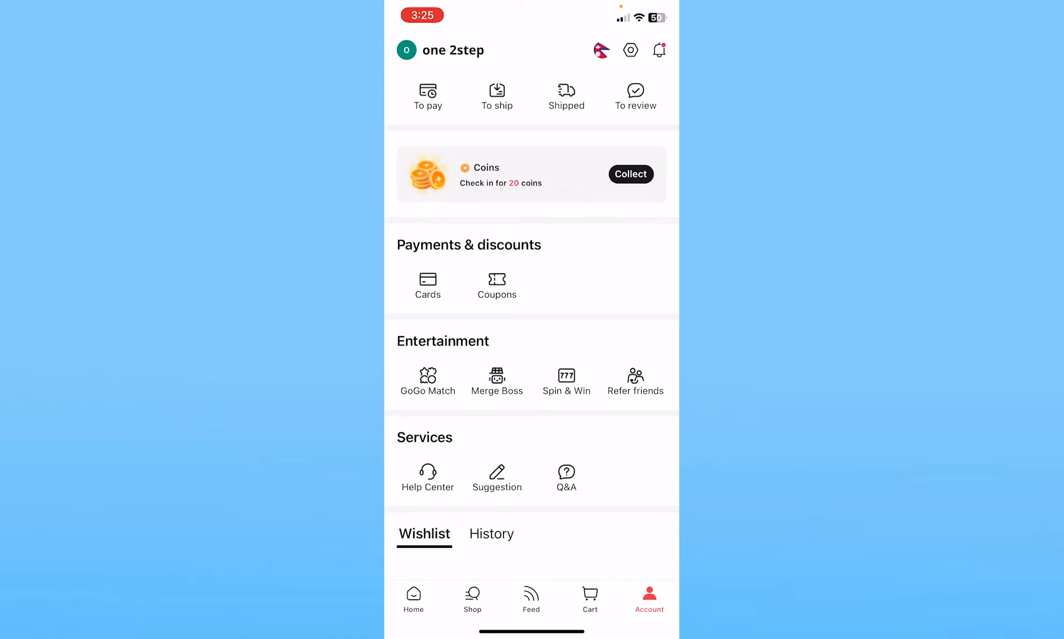
pyautogui.click(428, 473)
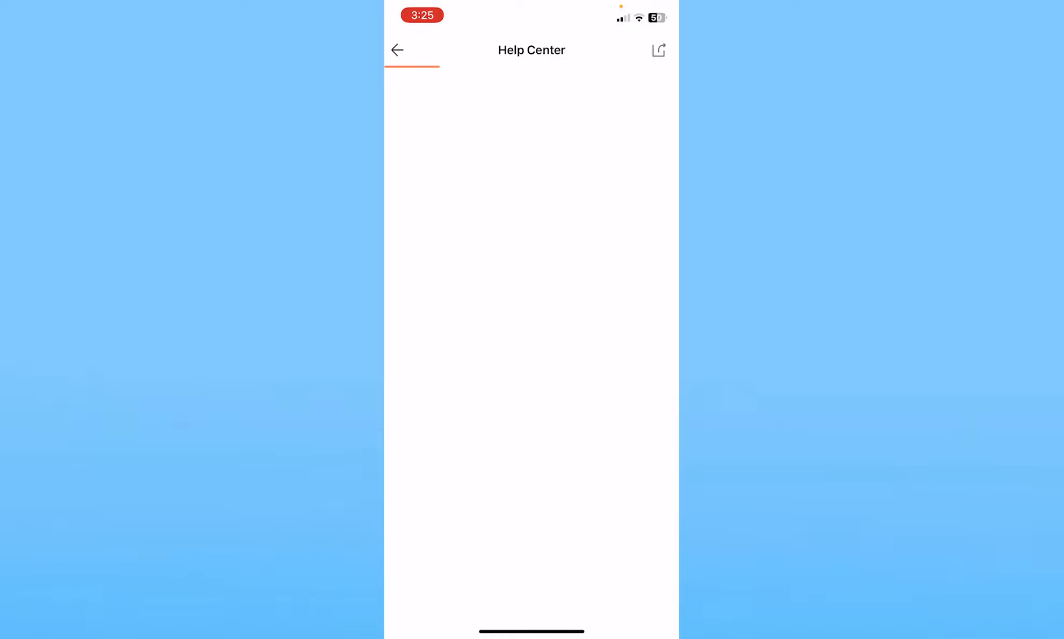
pyautogui.click(396, 49)
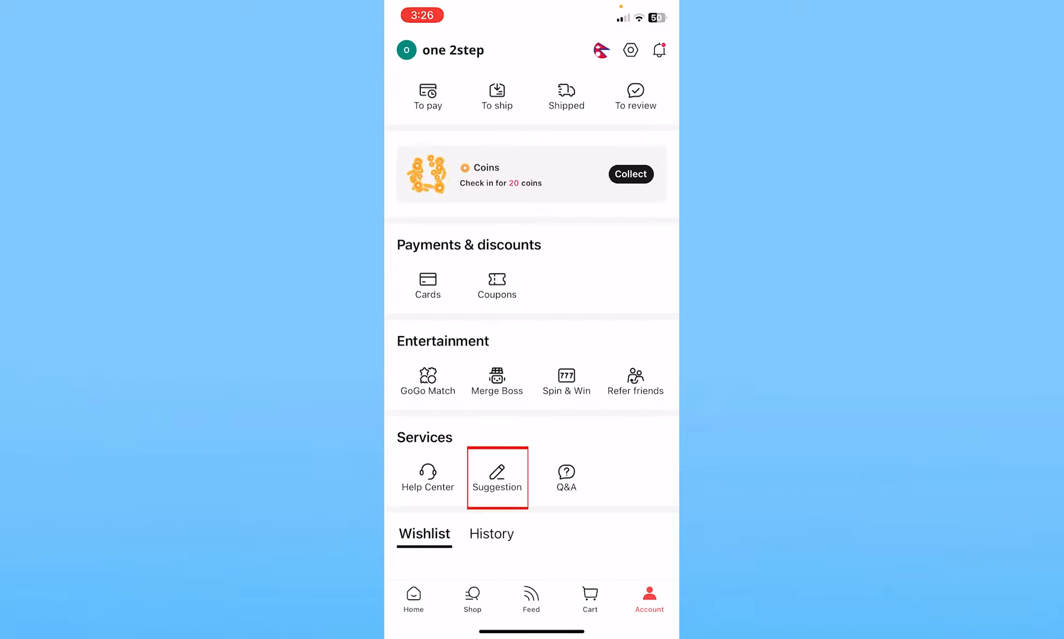
# From Services > Suggestion, start a new suggestion via Submit suggestions.
pyautogui.click(497, 477)
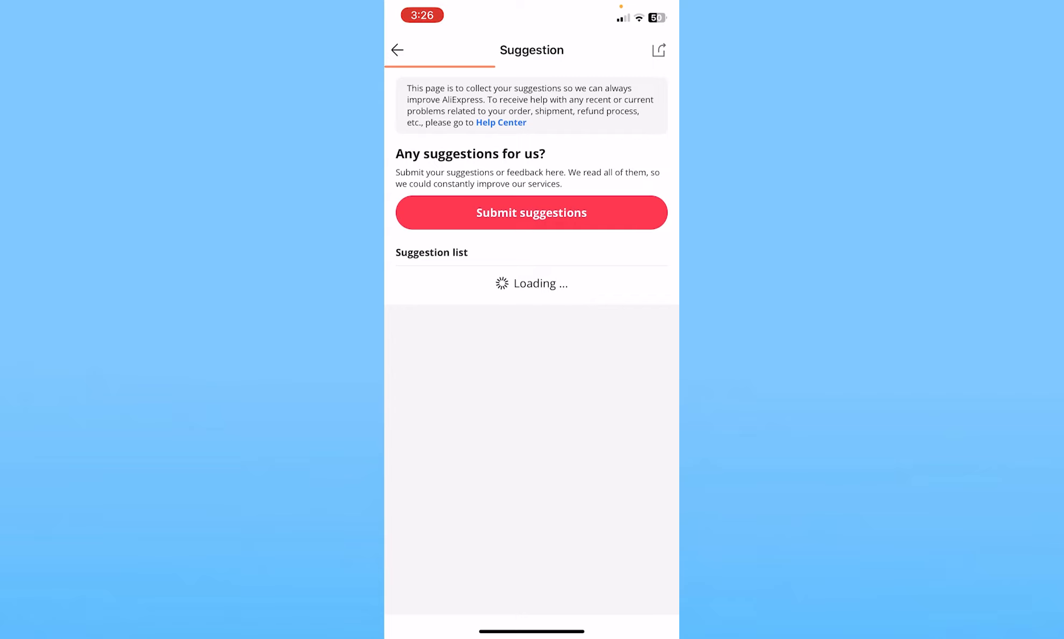
pyautogui.click(531, 213)
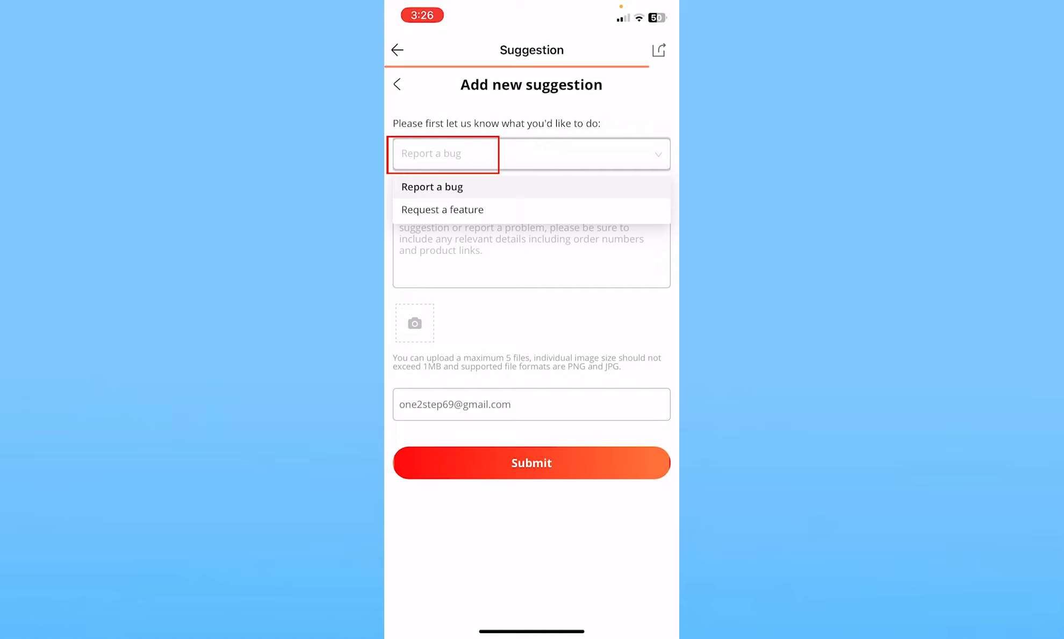
# Choose 'Report a bug' as the suggestion type.
pyautogui.click(432, 187)
pyautogui.write('I am not able to')
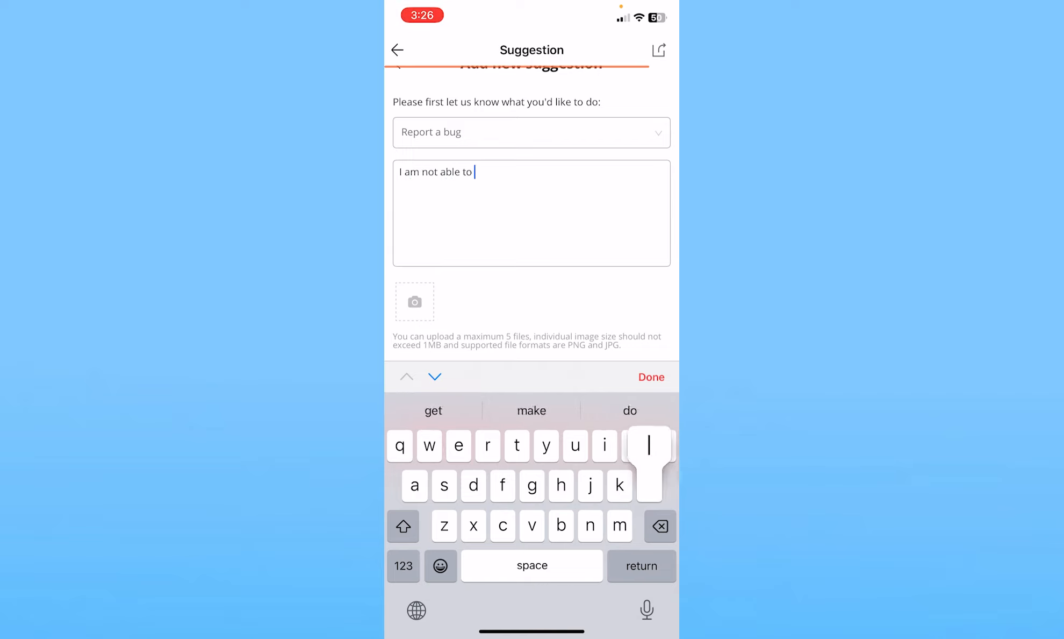
# Complete the description 'I am not able to log into my account.' and submit the bug report.
pyautogui.write('log into my')
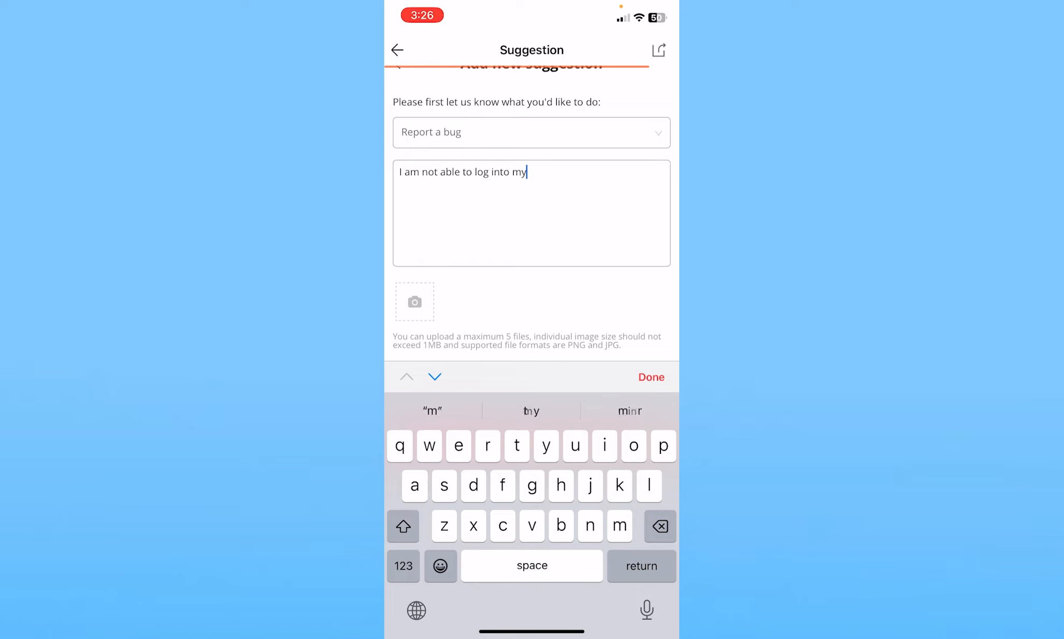
pyautogui.write('account.')
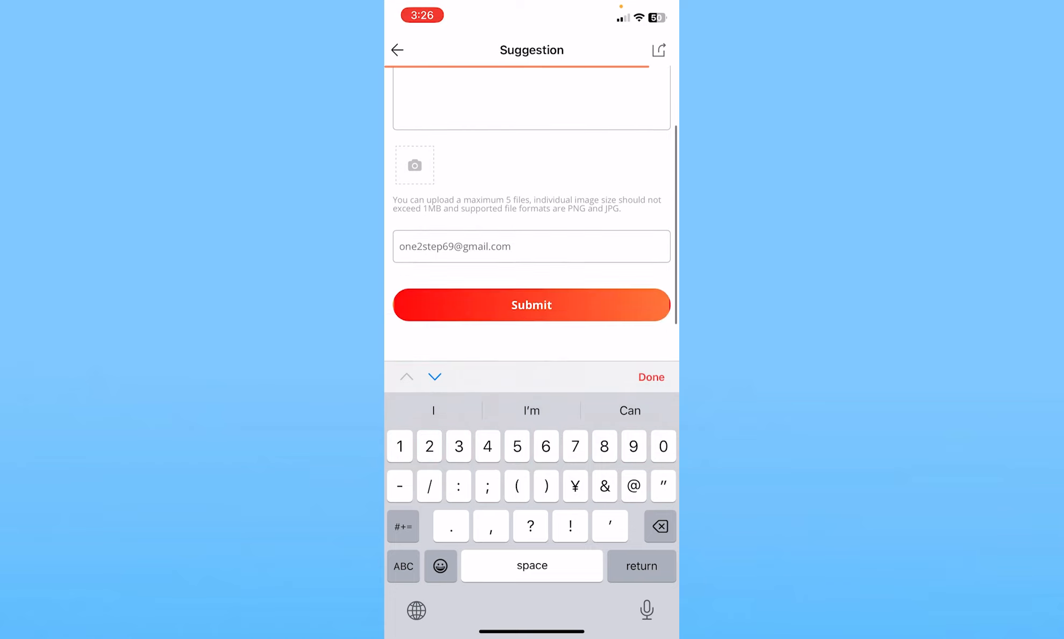
pyautogui.click(531, 304)
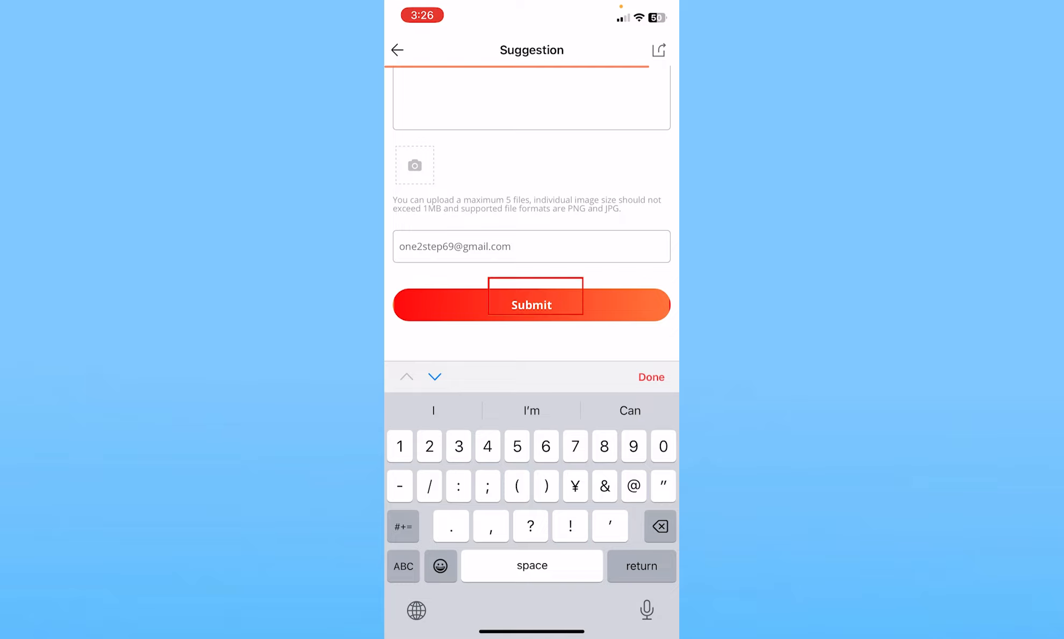
pyautogui.click(531, 304)
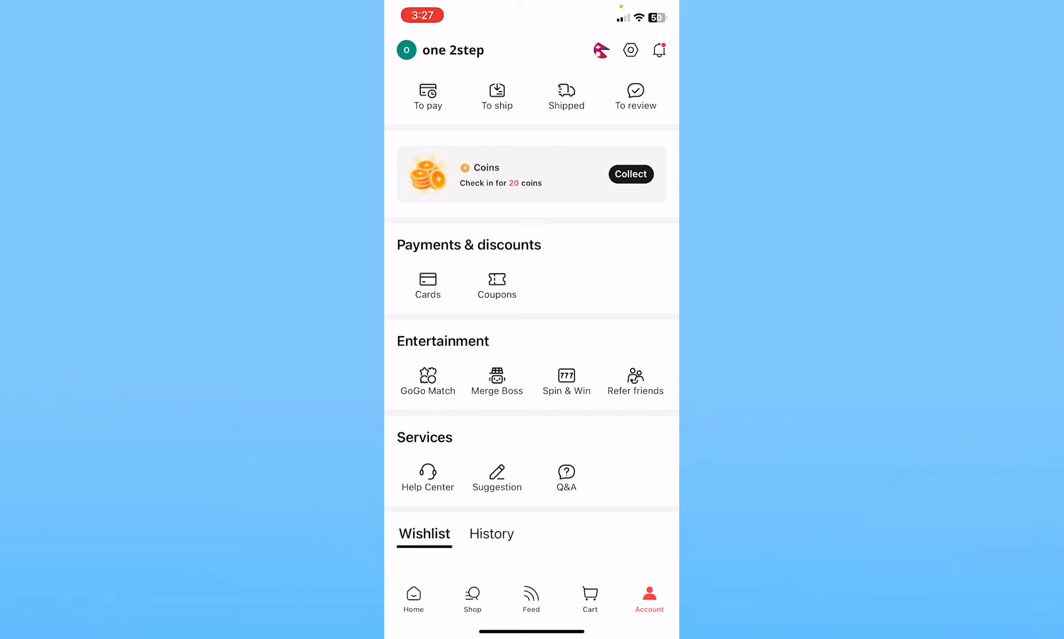
# Return to the shopping home page via the Home tab.
pyautogui.click(414, 598)
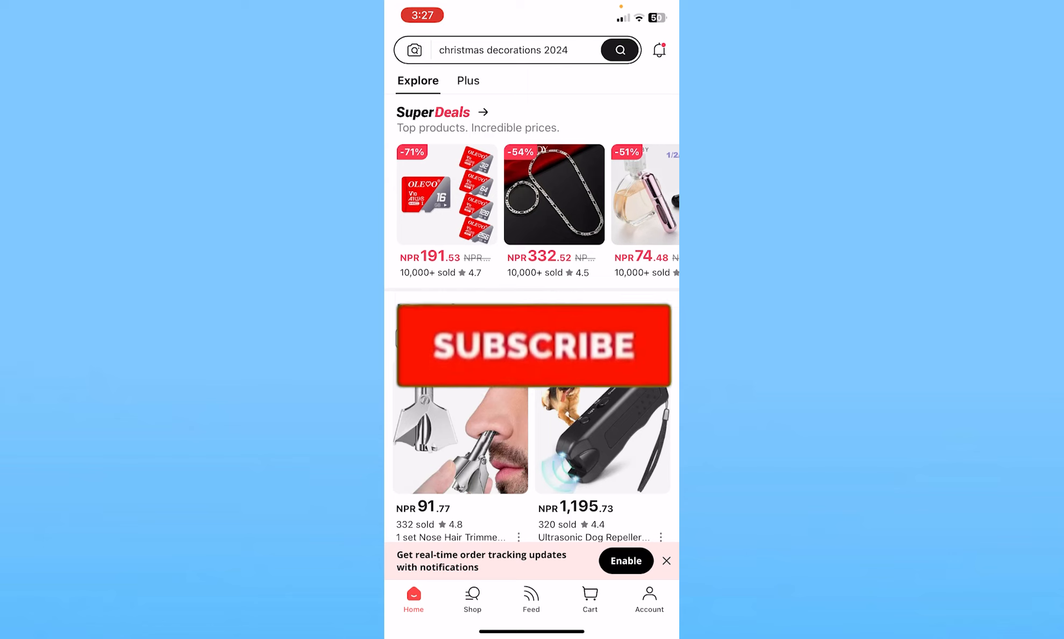
pyautogui.click(532, 344)
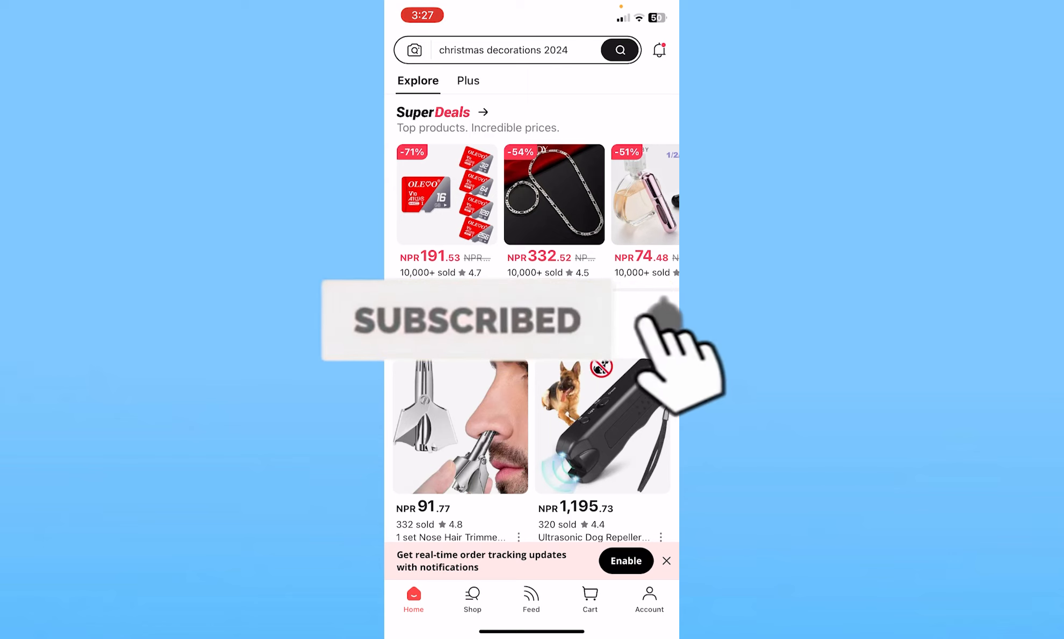